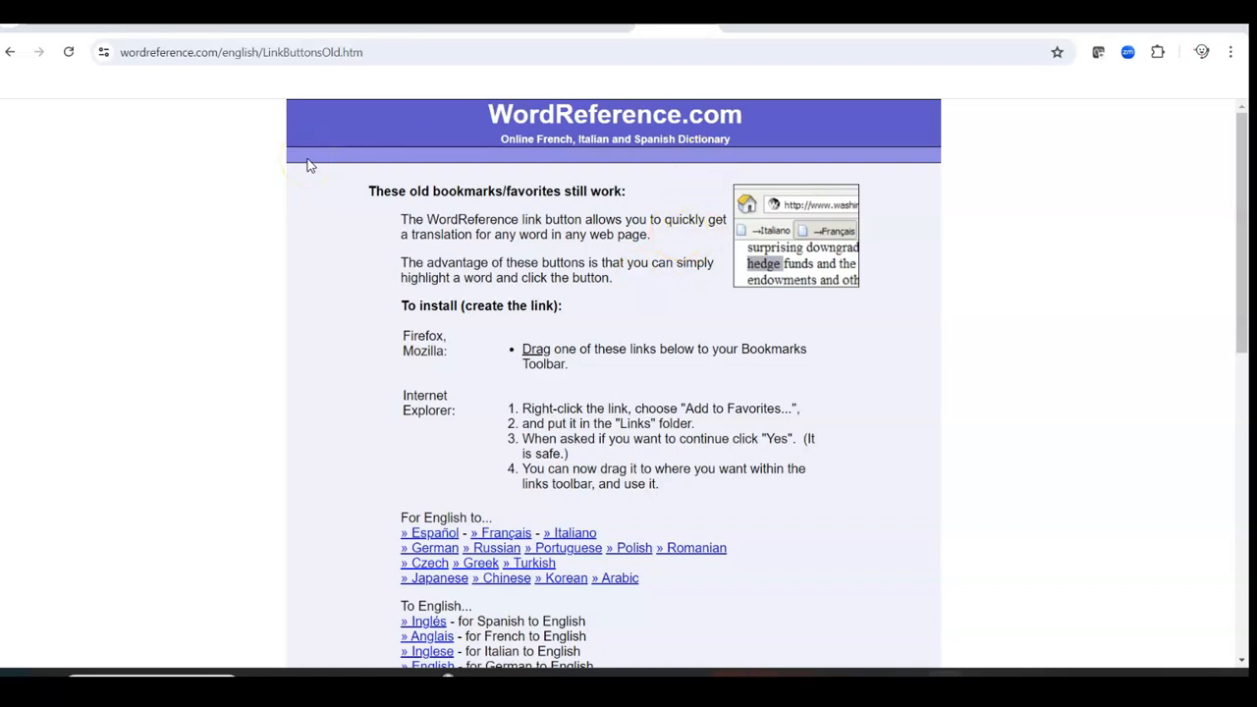
{"action": "mouse_move", "coordinate": [1096, 106]}
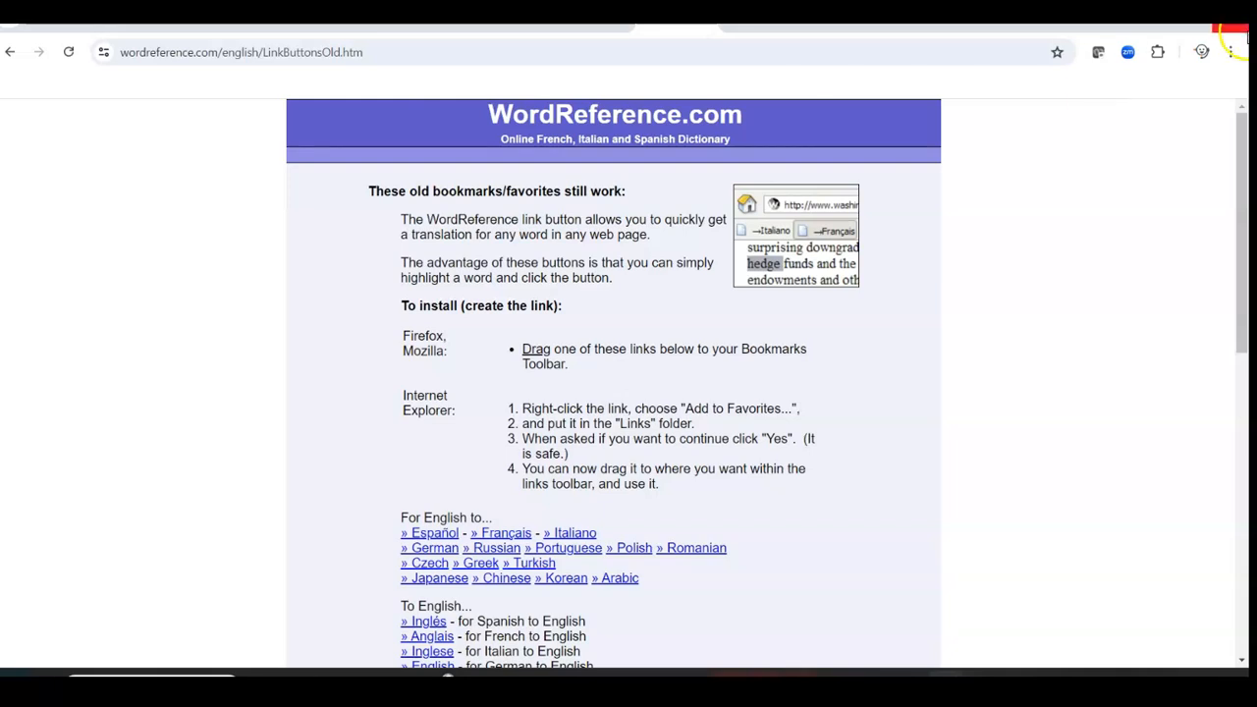
Bring up Chrome's three-dot main menu over the WordReference page.
{"action": "left_click", "coordinate": [1229, 51]}
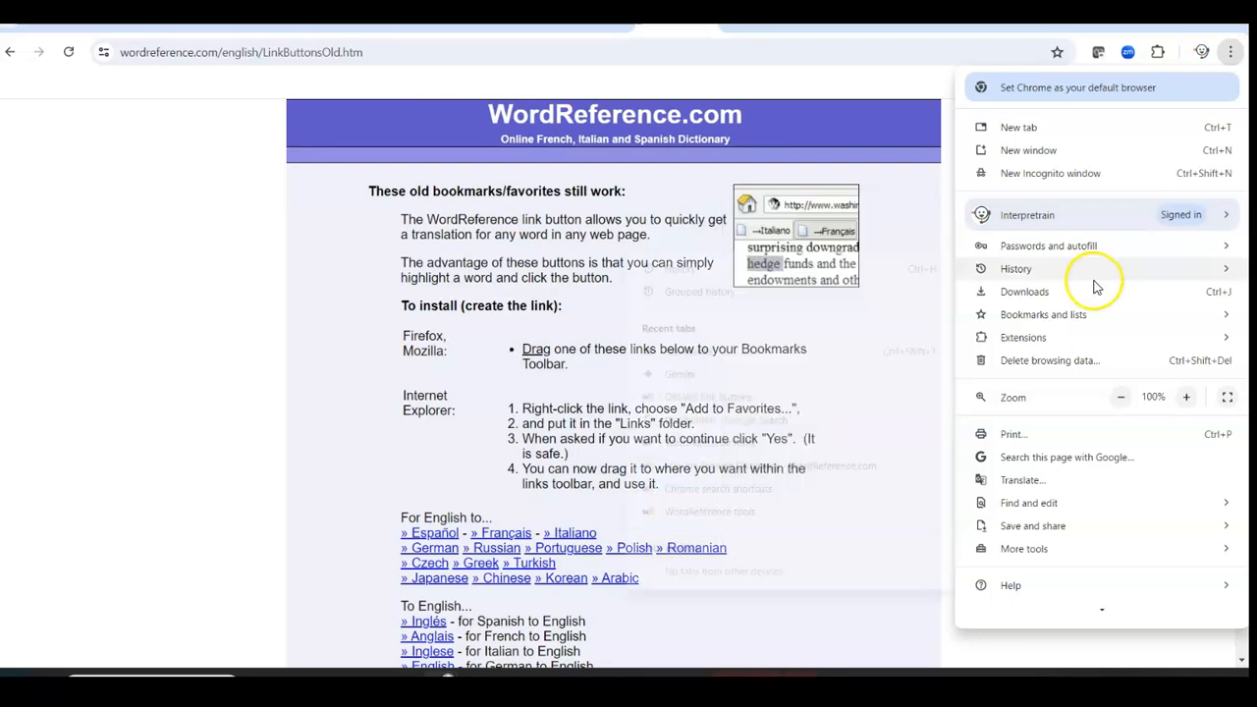
Show all bookmarks from Bookmarks and lists, revealing the Bookmarks side panel.
{"action": "left_click", "coordinate": [1023, 338]}
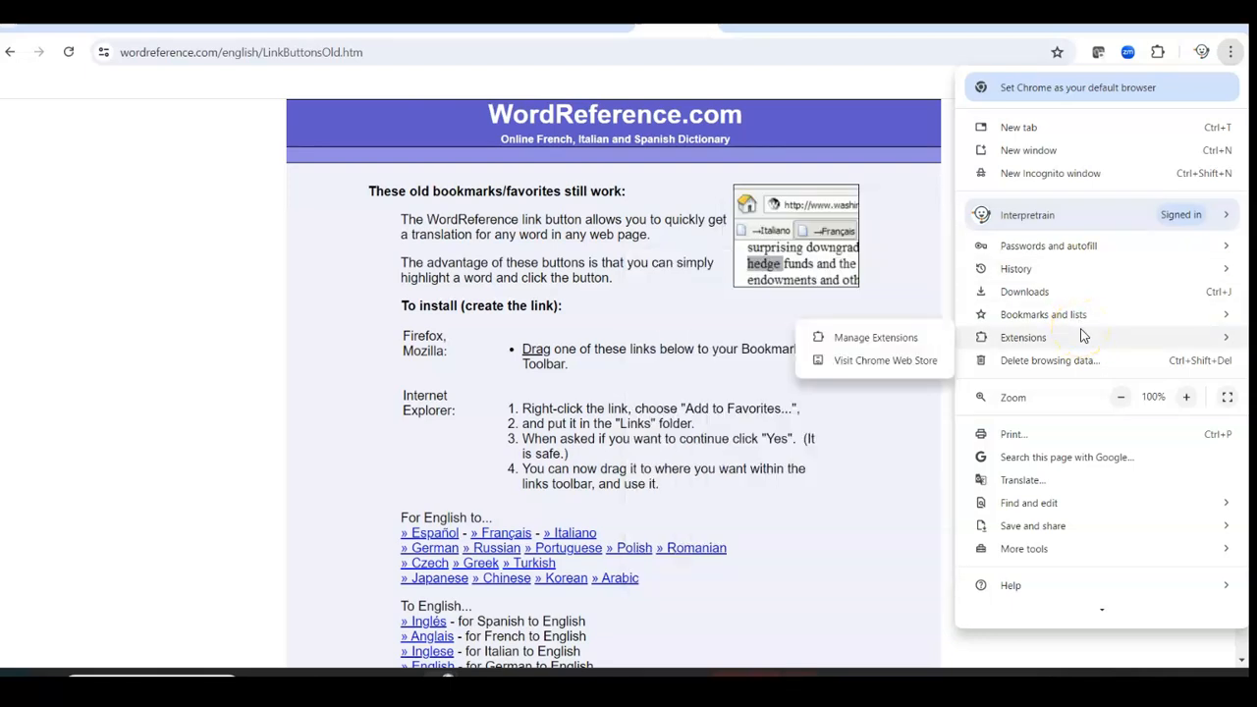
{"action": "left_click", "coordinate": [1043, 315]}
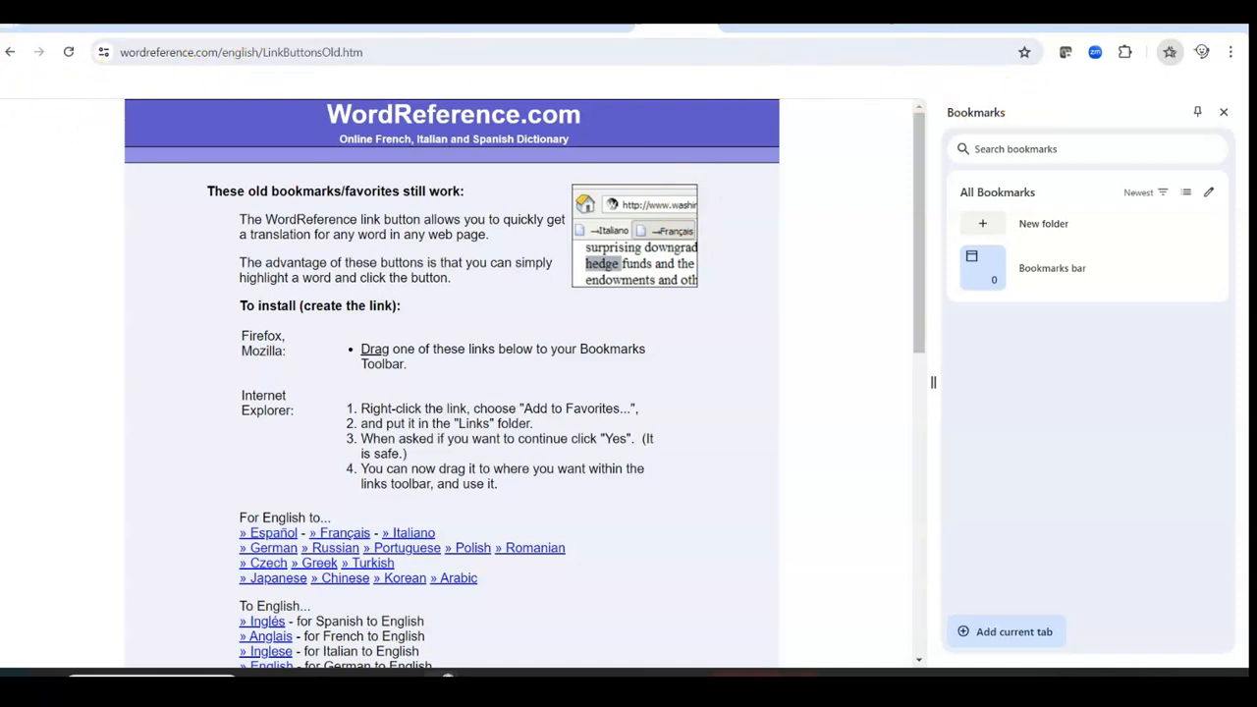
{"action": "mouse_move", "coordinate": [966, 120]}
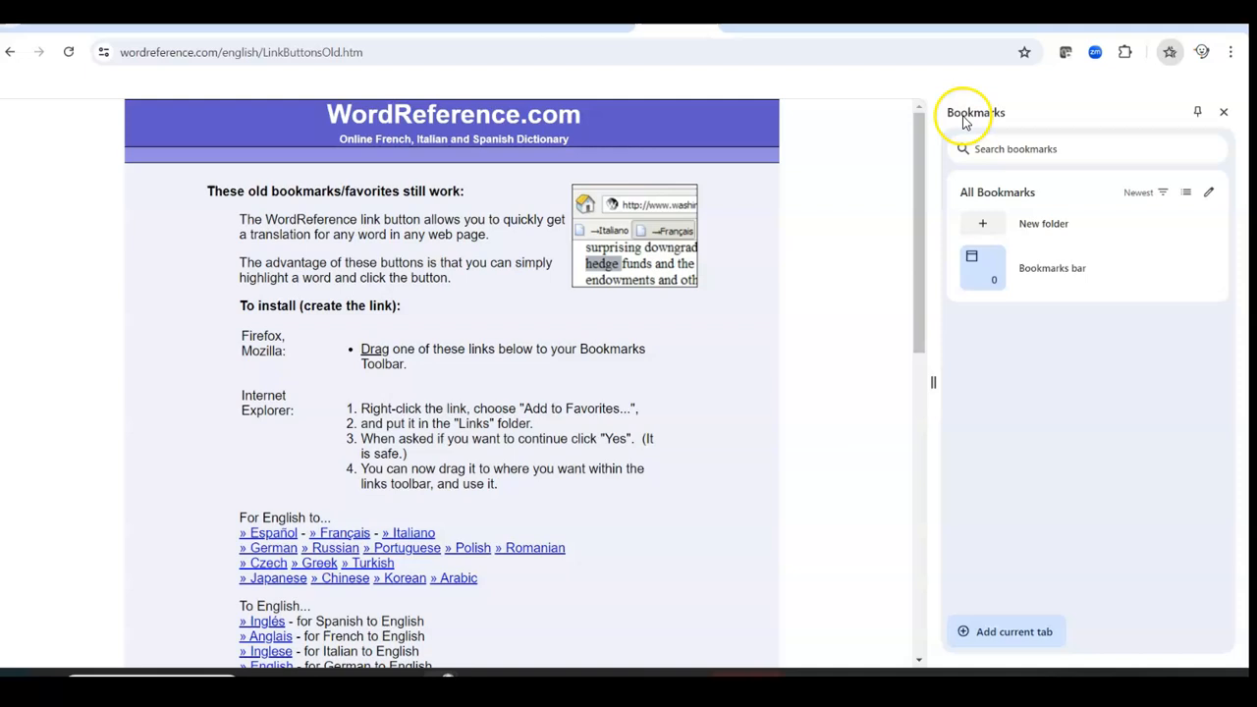
{"action": "mouse_move", "coordinate": [186, 87]}
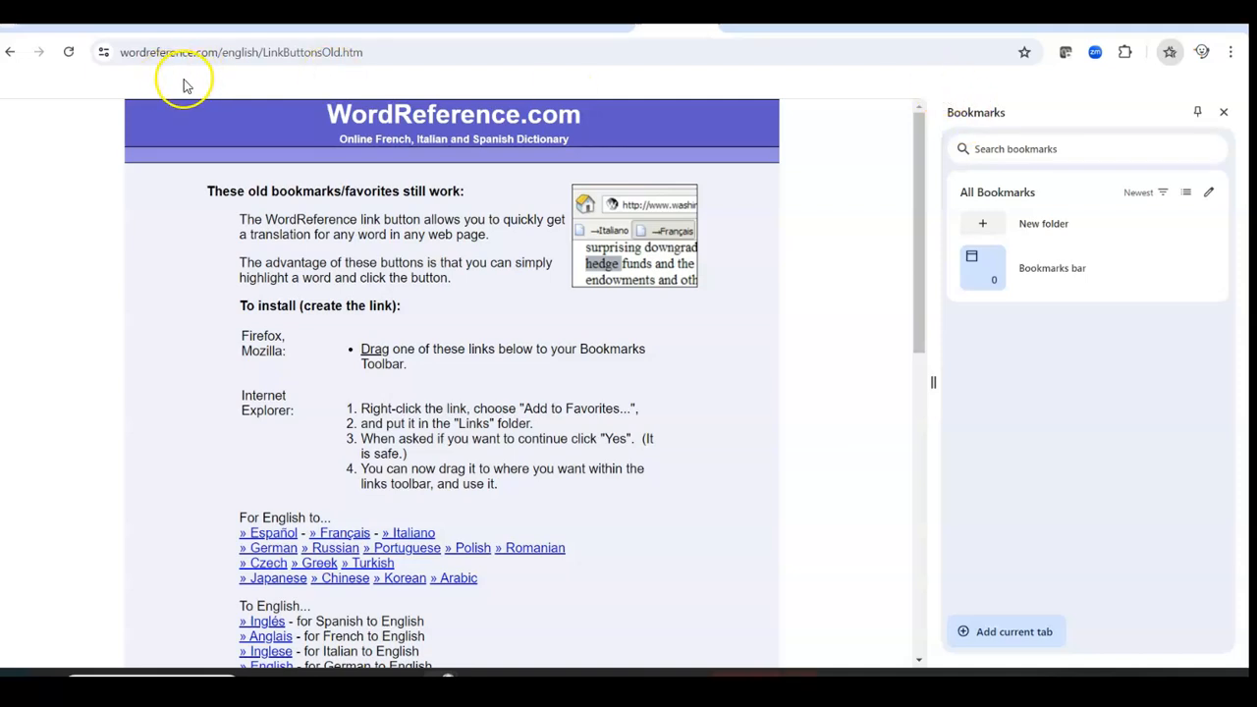
{"action": "mouse_move", "coordinate": [1245, 141]}
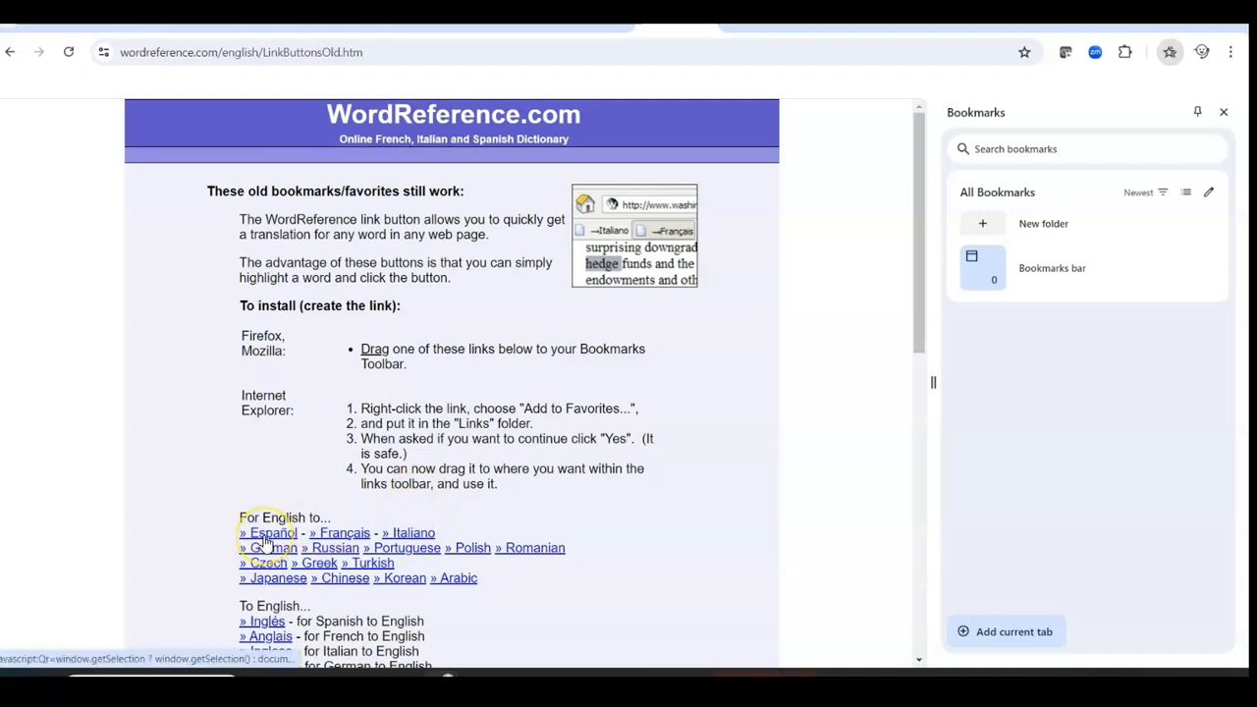
Drag the » Español link onto the Bookmarks bar.
{"action": "left_click", "coordinate": [267, 532]}
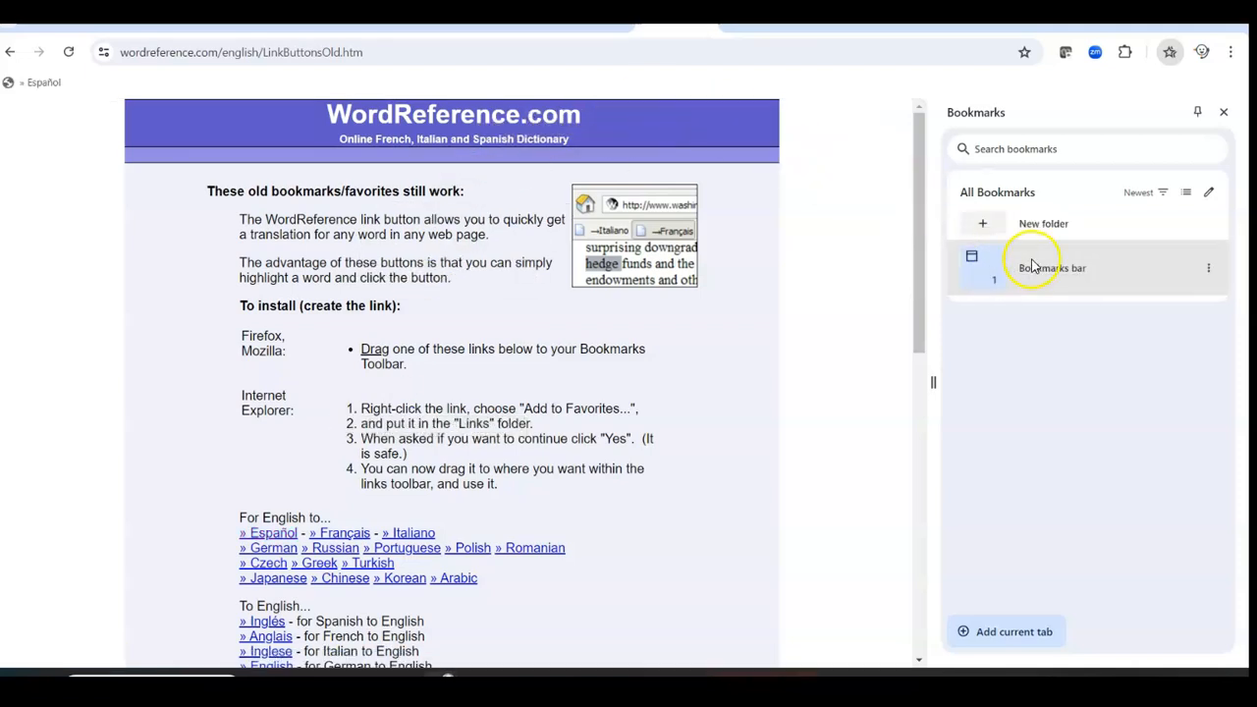
{"action": "mouse_move", "coordinate": [874, 82]}
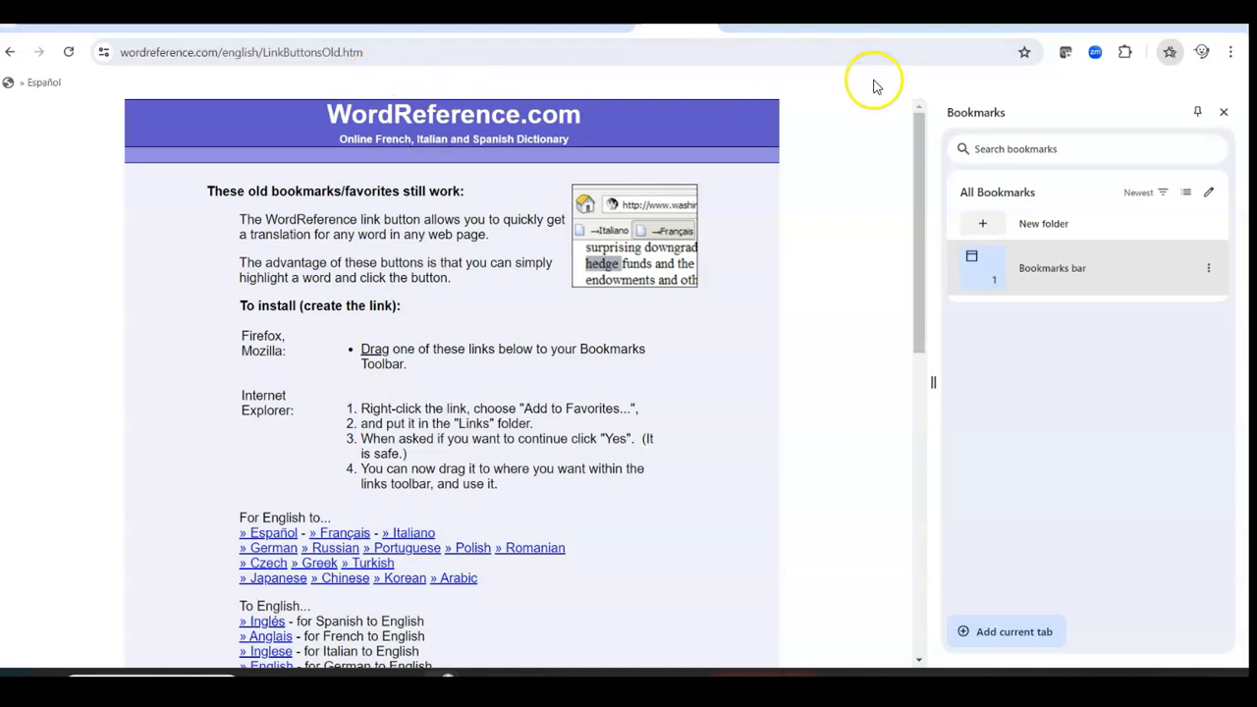
{"action": "mouse_move", "coordinate": [538, 291]}
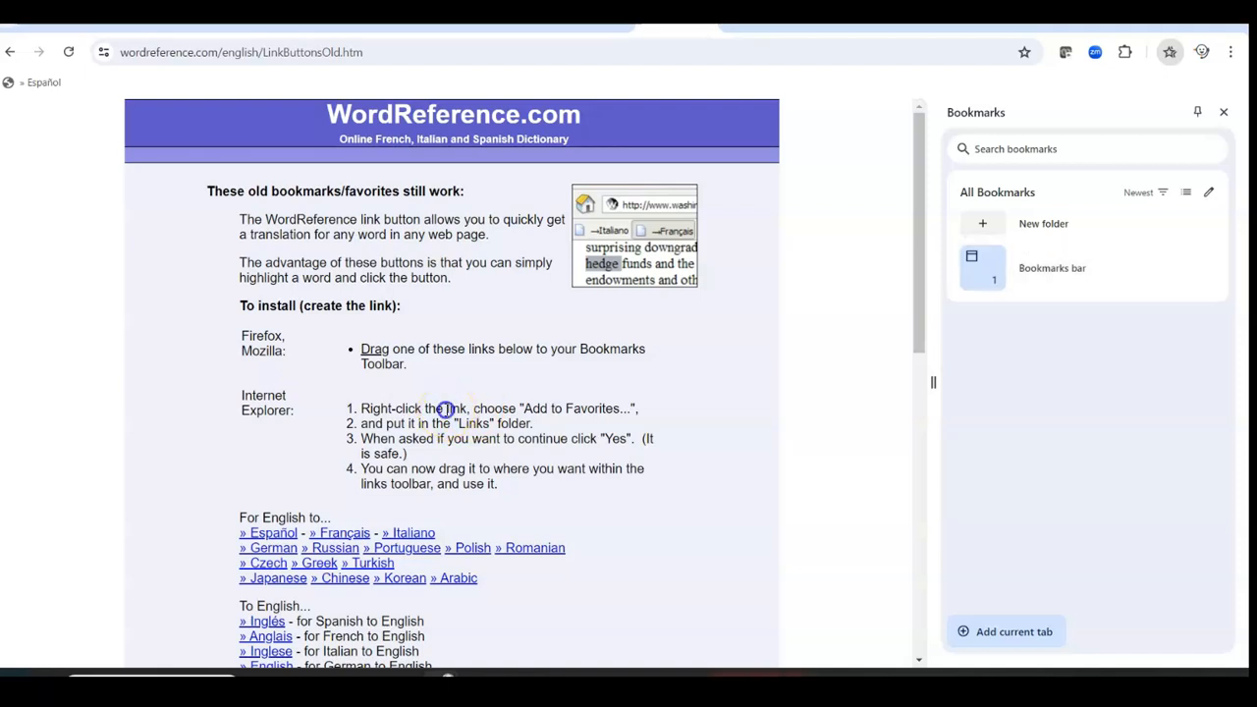
Highlight the word 'link' and view its English–Spanish translation popup.
{"action": "double_click", "coordinate": [456, 408]}
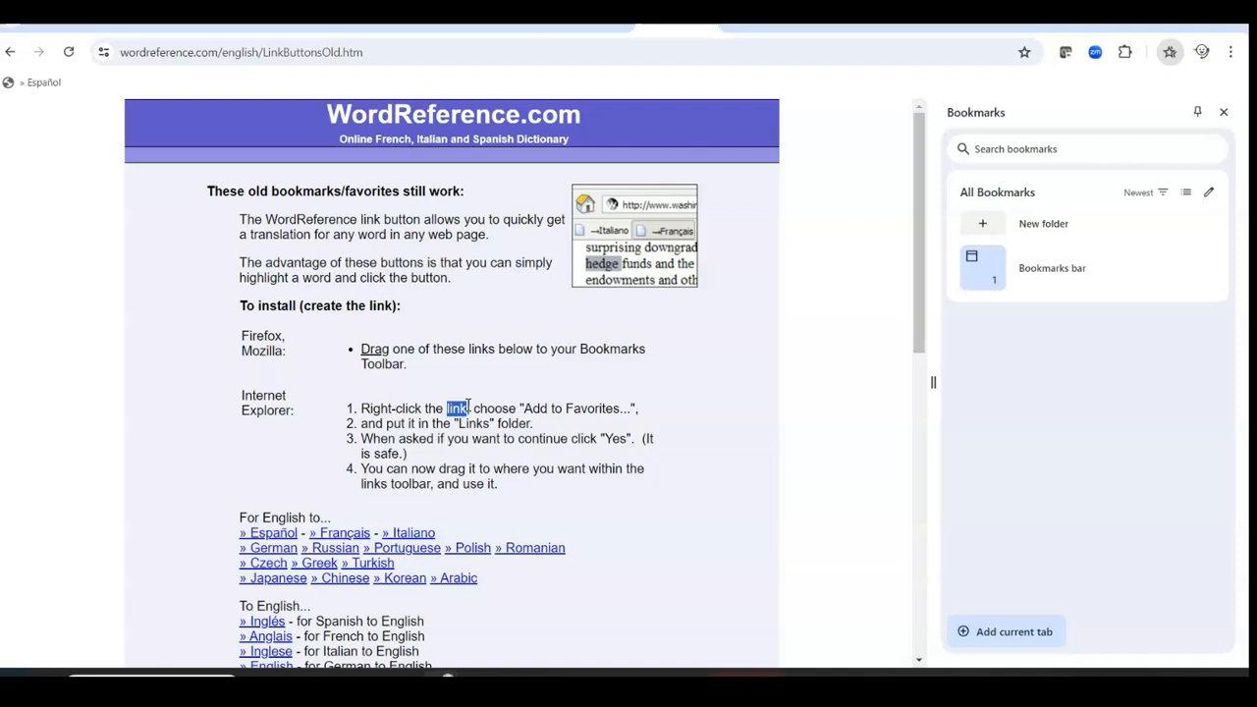
{"action": "mouse_move", "coordinate": [39, 98]}
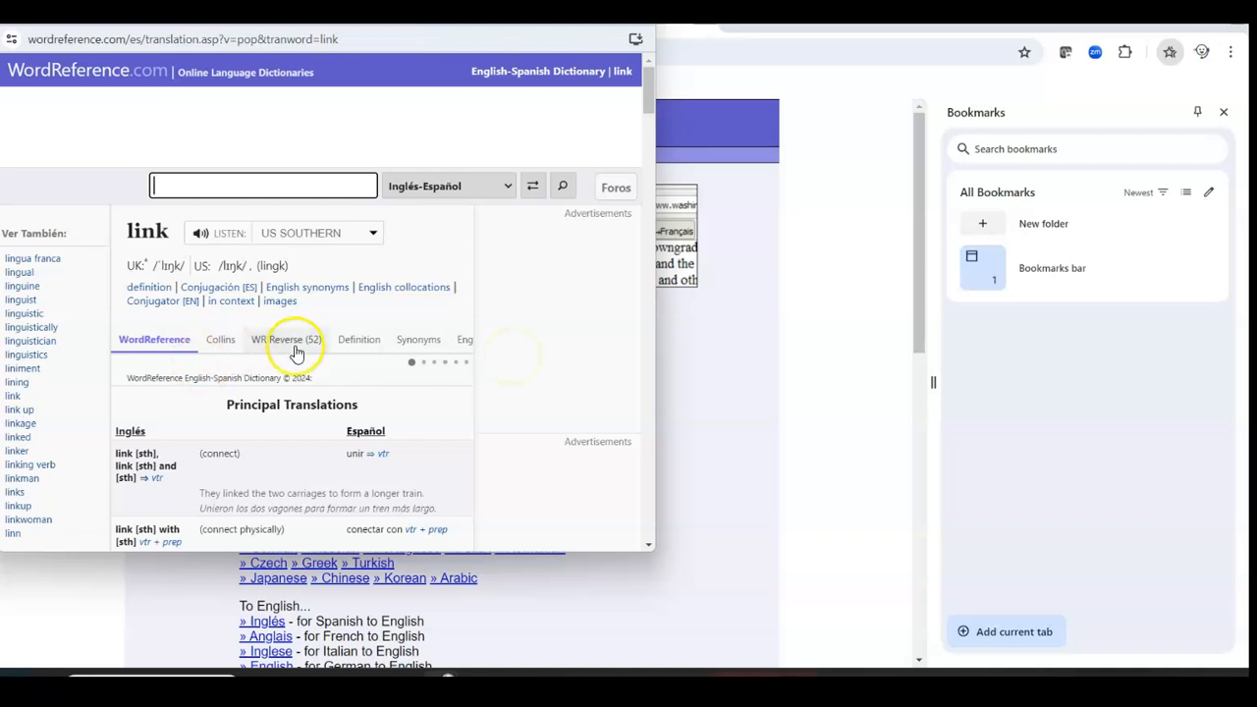
{"action": "scroll", "scroll_direction": "down", "scroll_amount": 3}
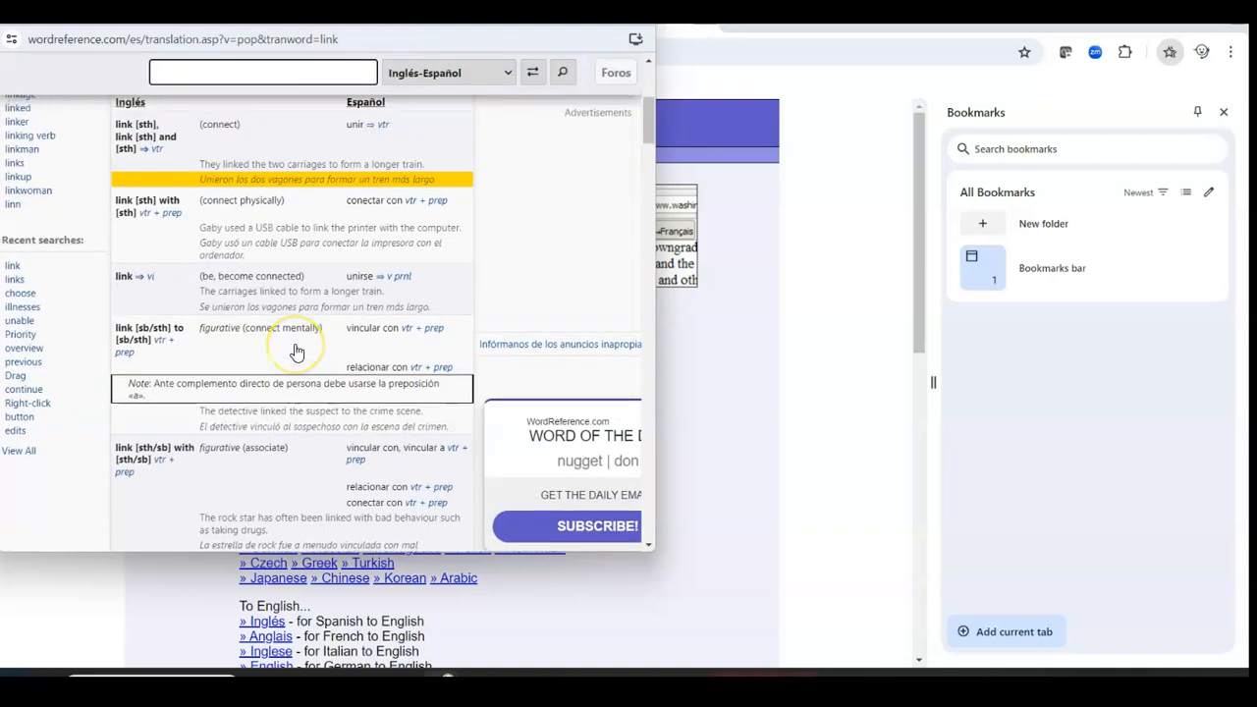